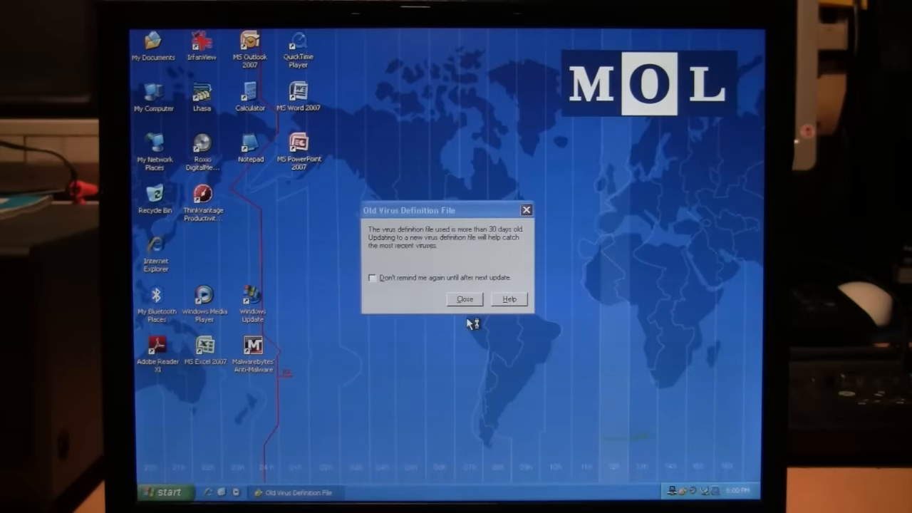
# Close the Old Virus Definition File warning dialog.
pyautogui.click(464, 299)
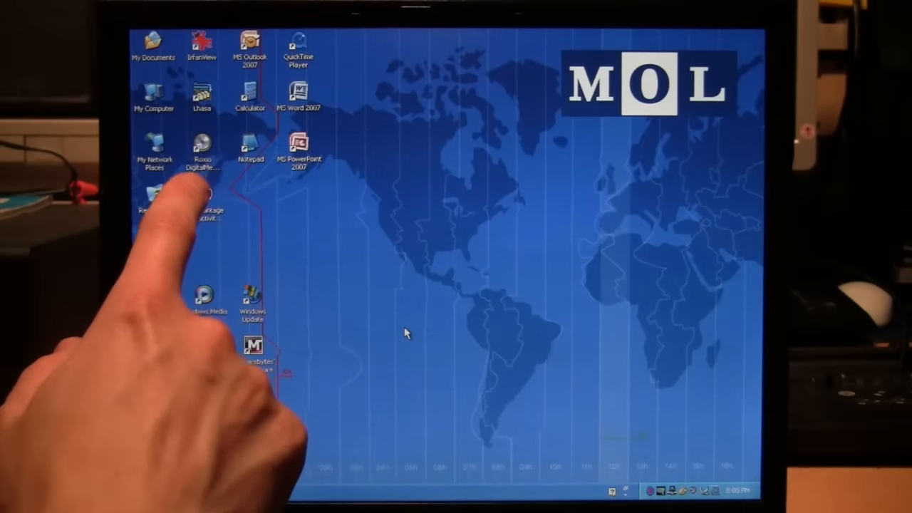
pyautogui.moveTo(296, 189)
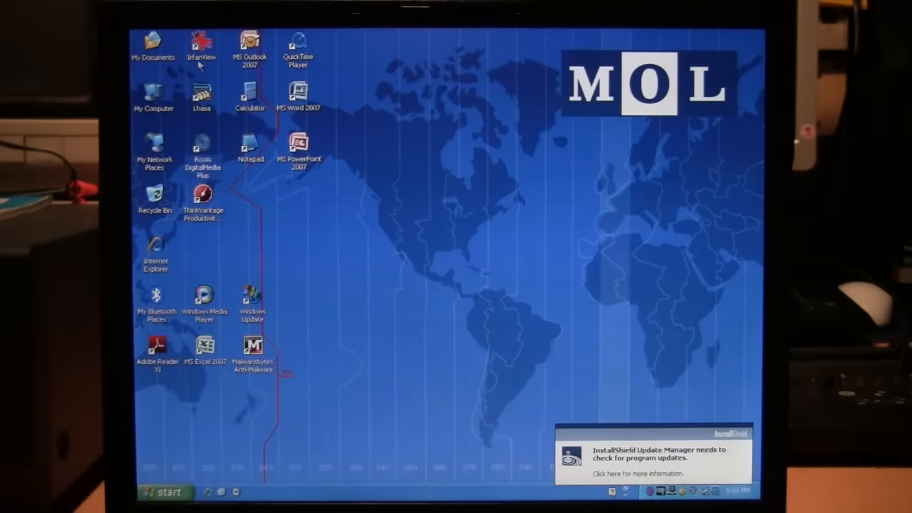
pyautogui.moveTo(204, 123)
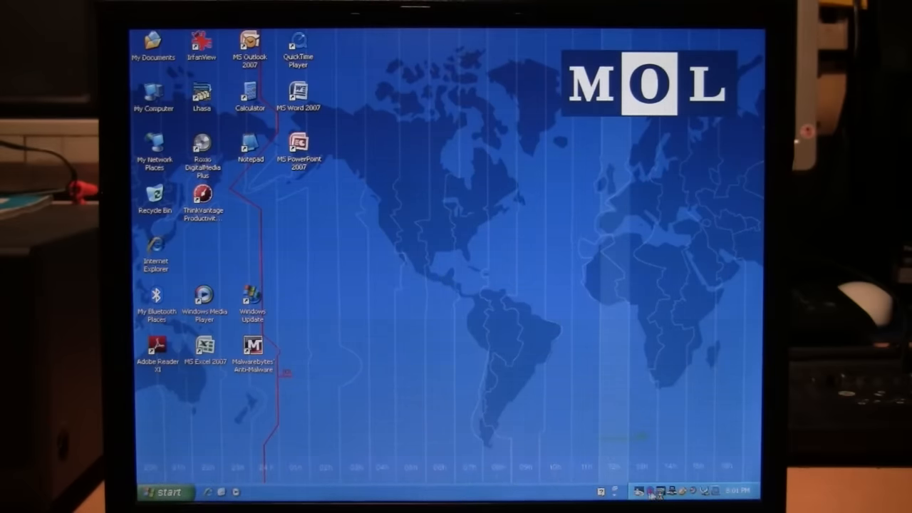
pyautogui.moveTo(656, 492)
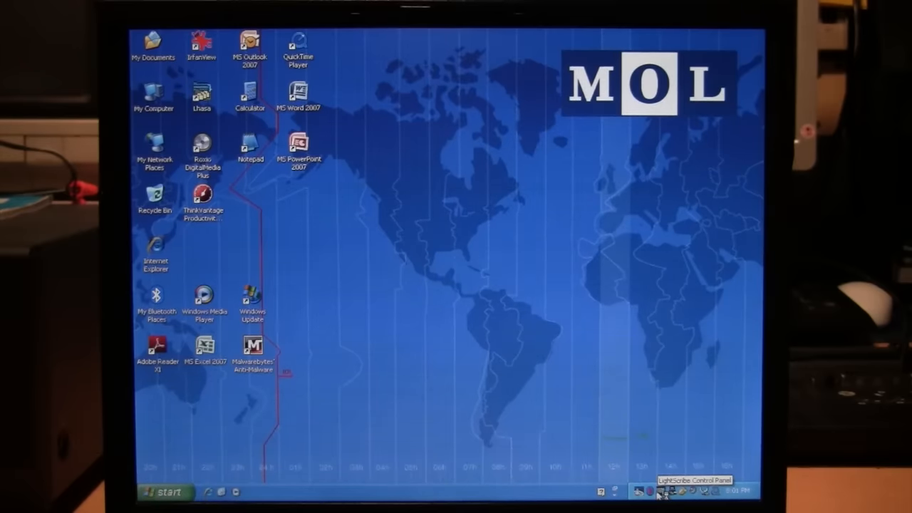
pyautogui.moveTo(645, 492)
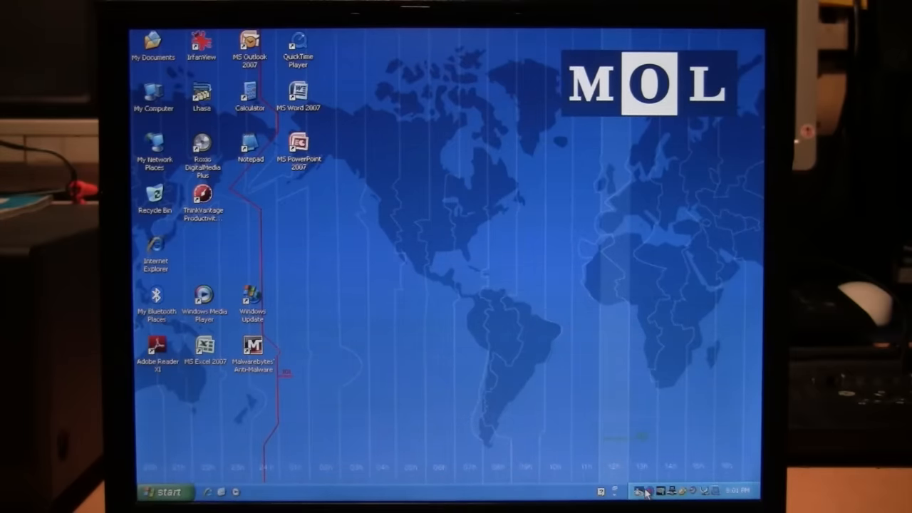
pyautogui.moveTo(640, 491)
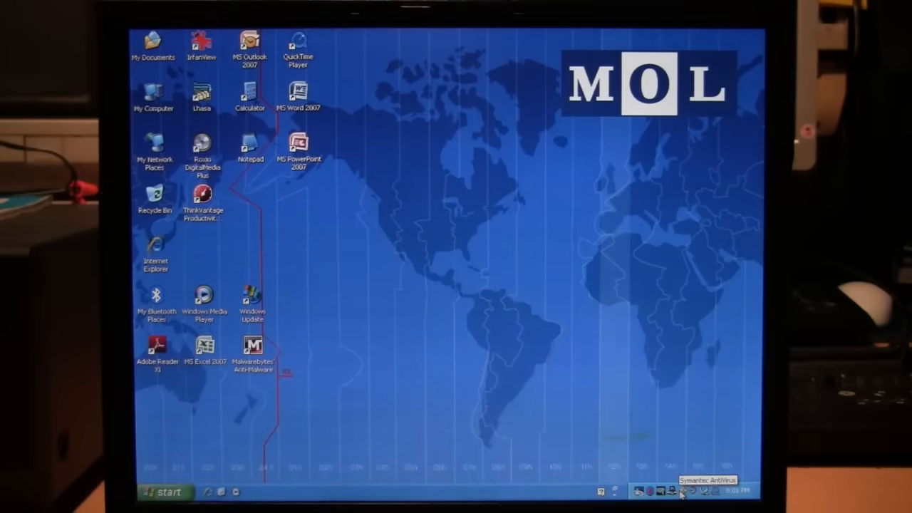
pyautogui.moveTo(638, 298)
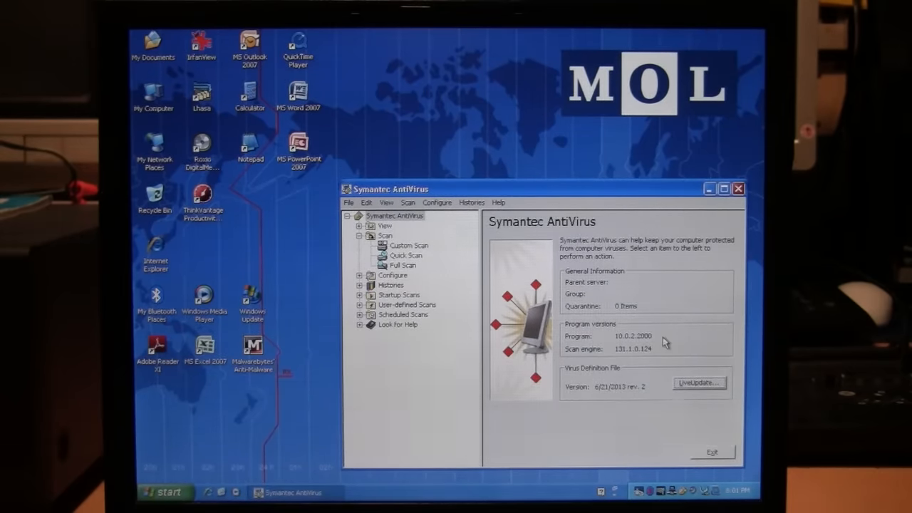
pyautogui.moveTo(665, 348)
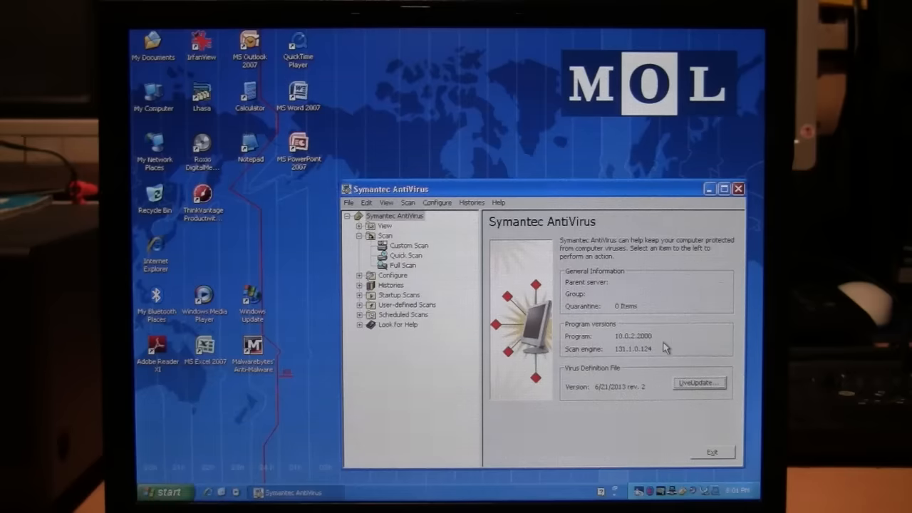
pyautogui.moveTo(606, 398)
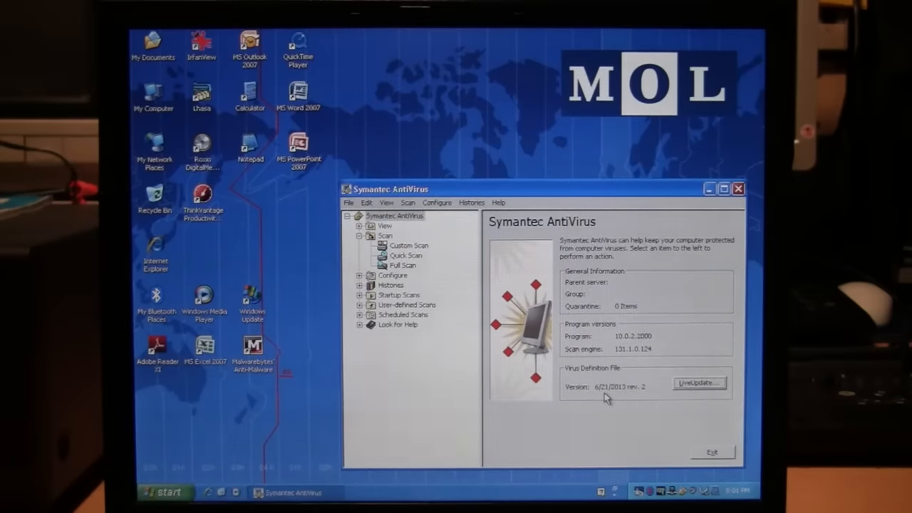
pyautogui.moveTo(603, 396)
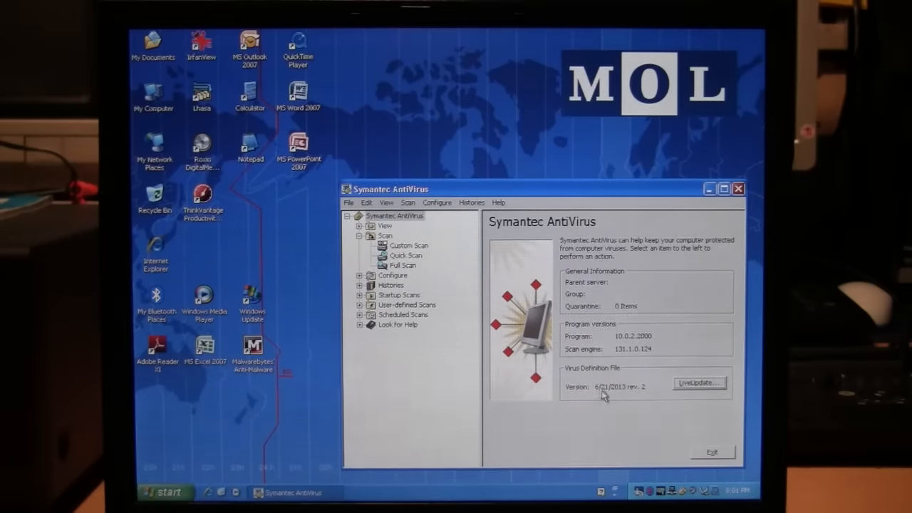
pyautogui.moveTo(704, 345)
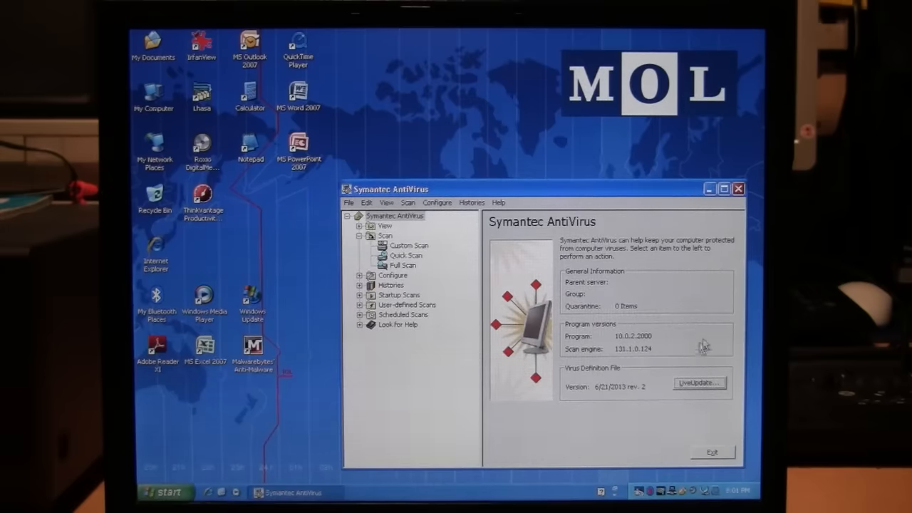
pyautogui.moveTo(739, 189)
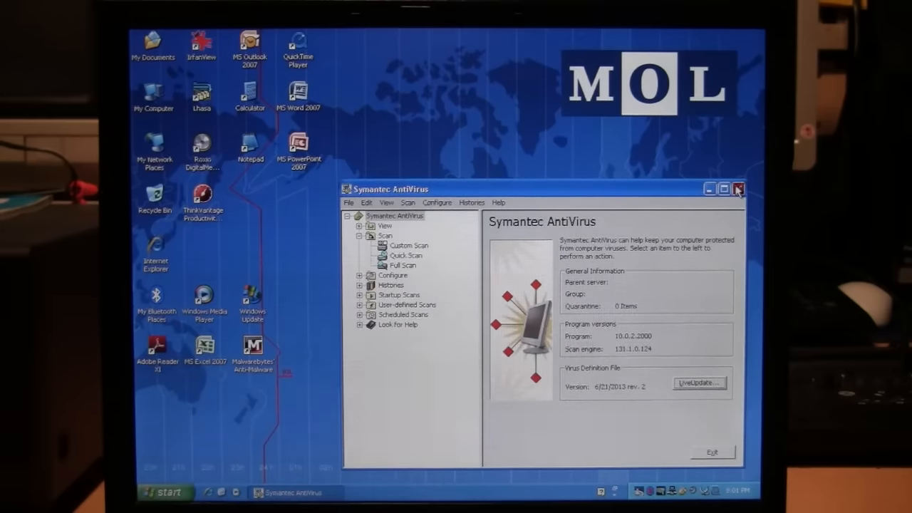
# Close the Symantec AntiVirus window after checking definitions dated 6/21/2013 rev. 2.
pyautogui.click(738, 189)
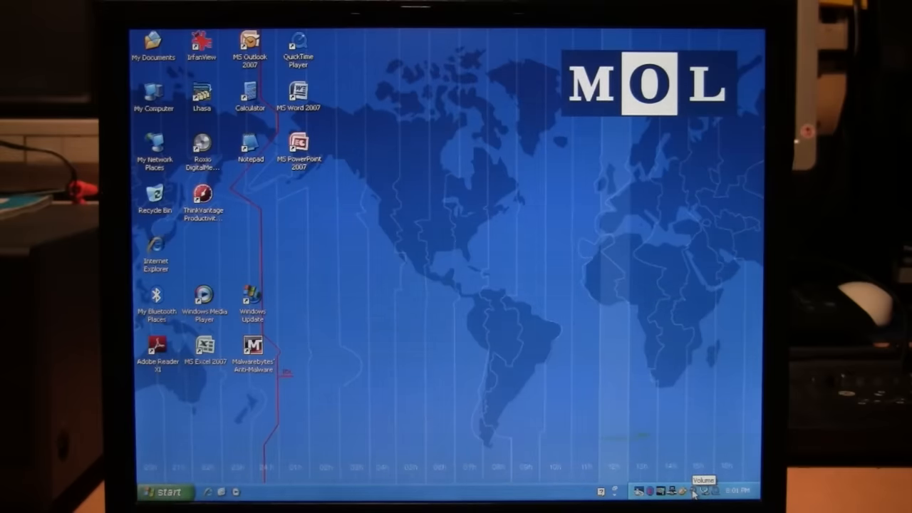
pyautogui.moveTo(712, 492)
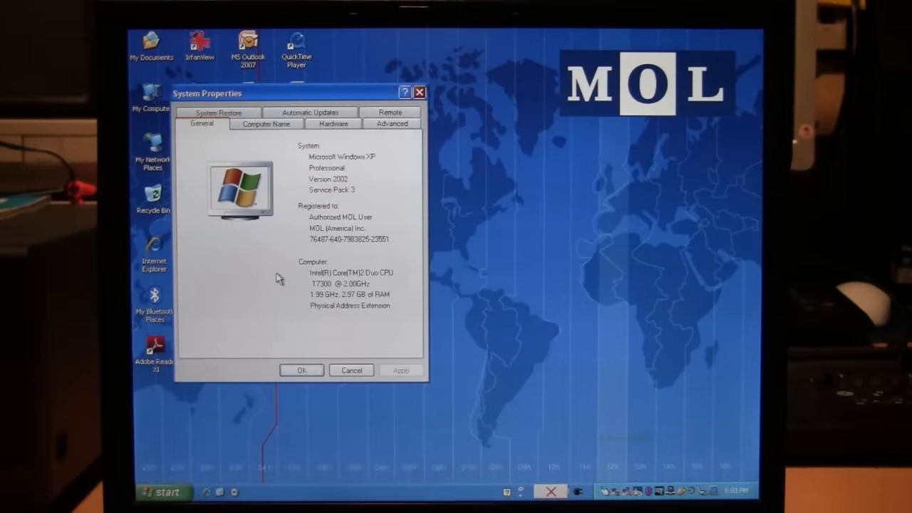
# Switch System Properties to the Computer Name tab to see the network identification and workgroup.
pyautogui.click(265, 123)
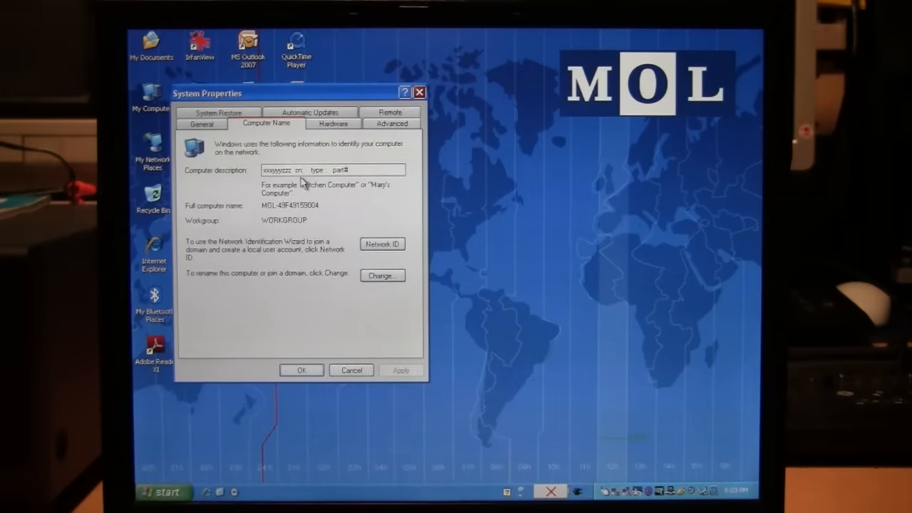
pyautogui.moveTo(349, 180)
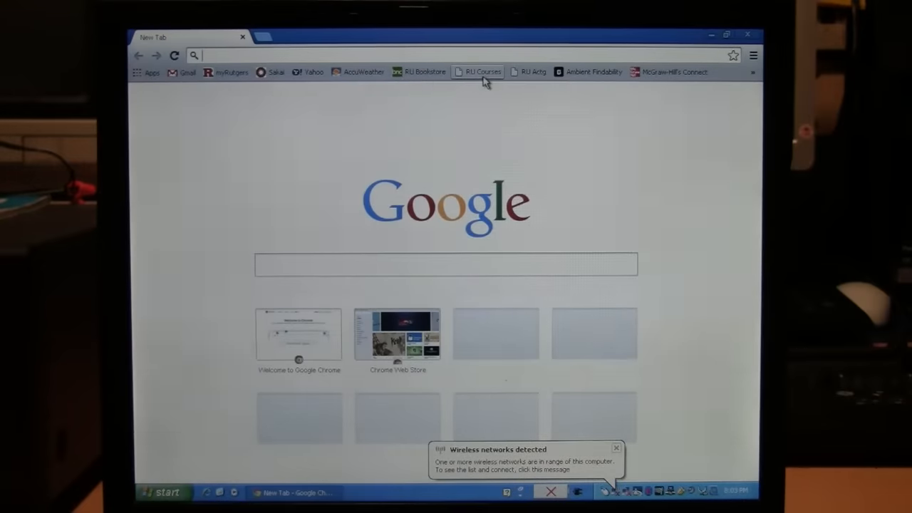
pyautogui.moveTo(481, 98)
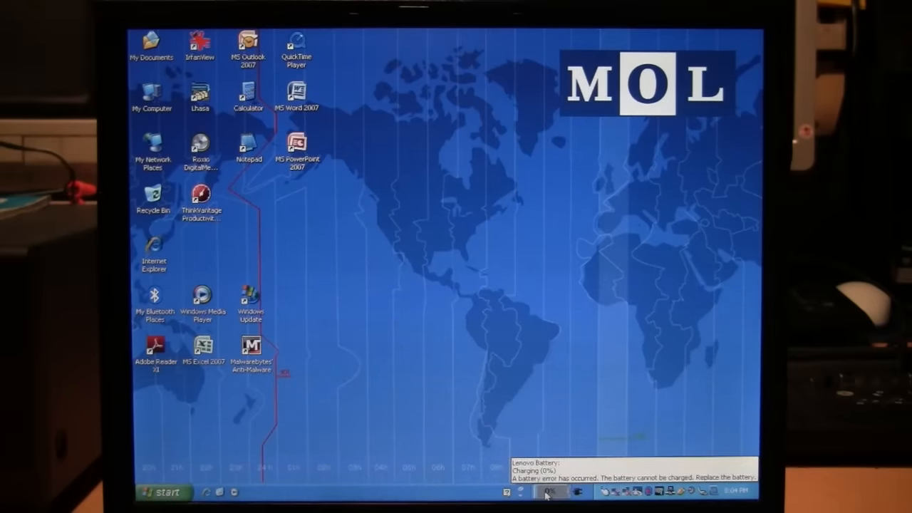
# Bring up the battery gauge menu and launch Lenovo Power Manager.
pyautogui.click(547, 491)
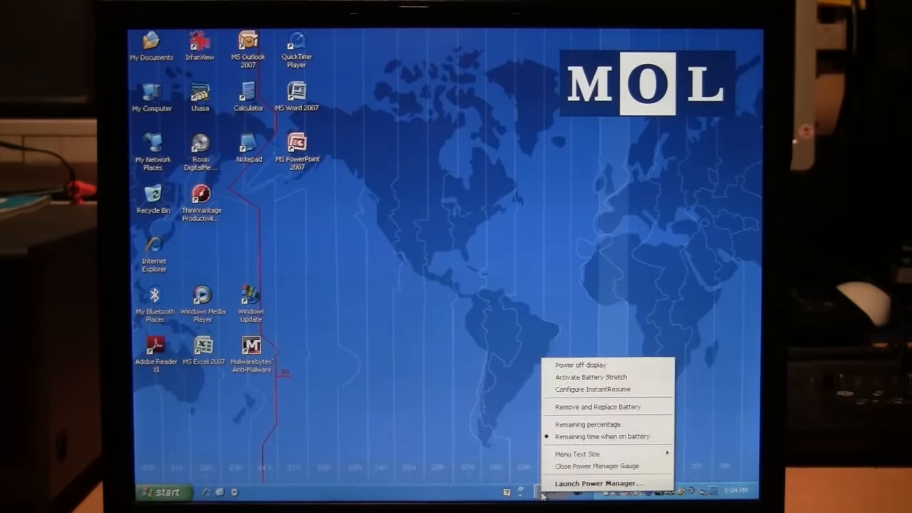
pyautogui.click(601, 483)
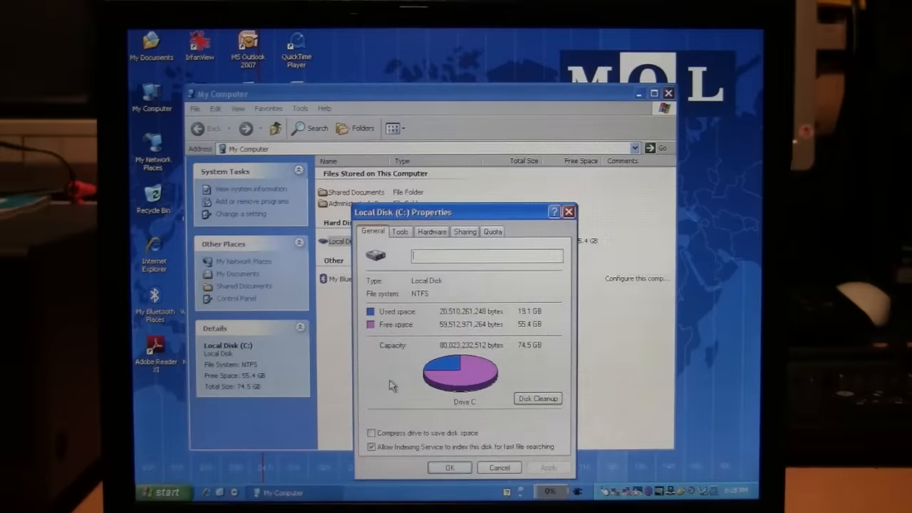
pyautogui.moveTo(424, 353)
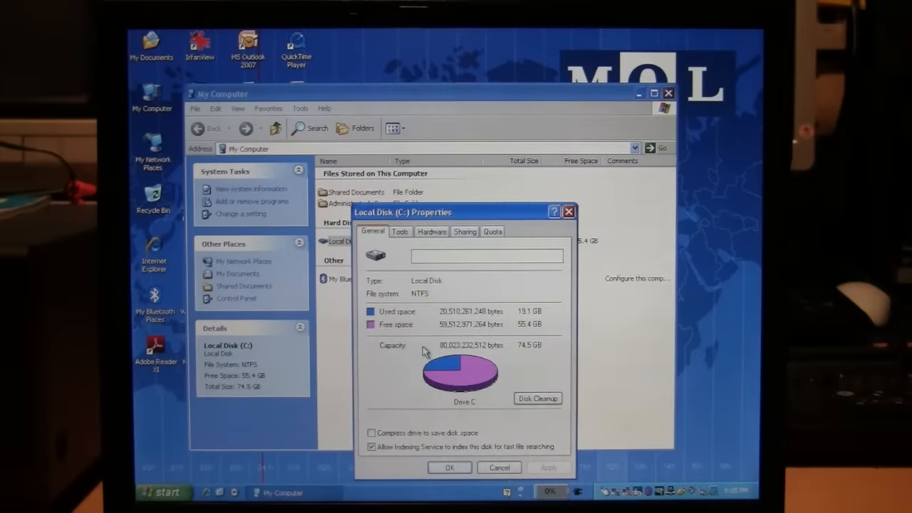
pyautogui.moveTo(431, 354)
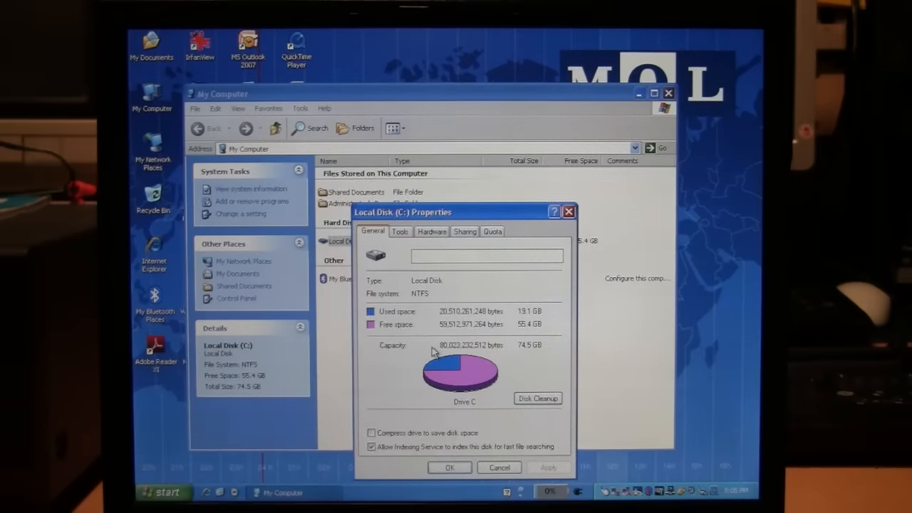
# Close Local Disk (C:) Properties (55.4 GB free) and the My Computer window.
pyautogui.click(499, 468)
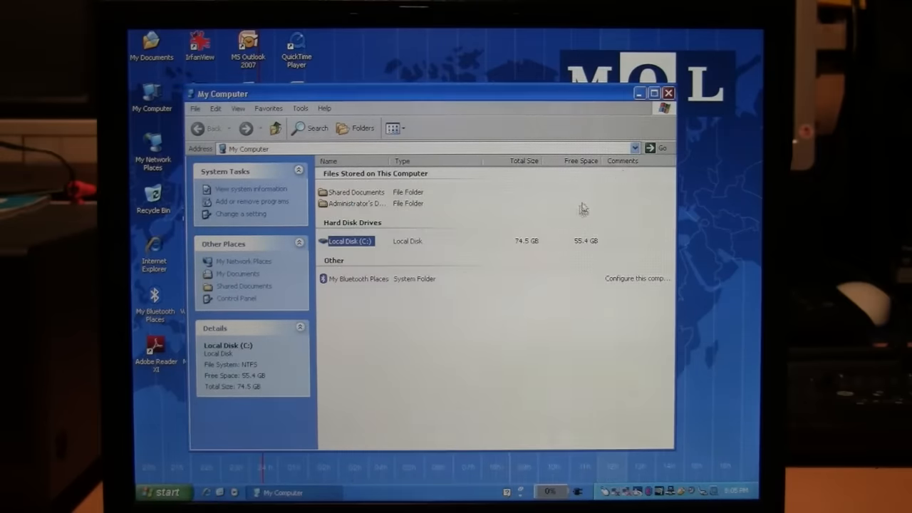
pyautogui.click(668, 93)
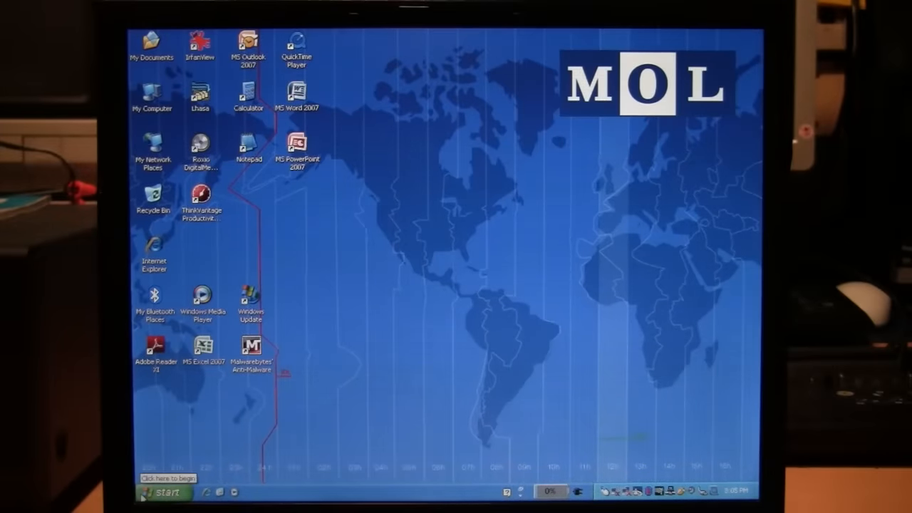
# Browse My Documents into My Pictures, then show the recent documents list.
pyautogui.click(164, 492)
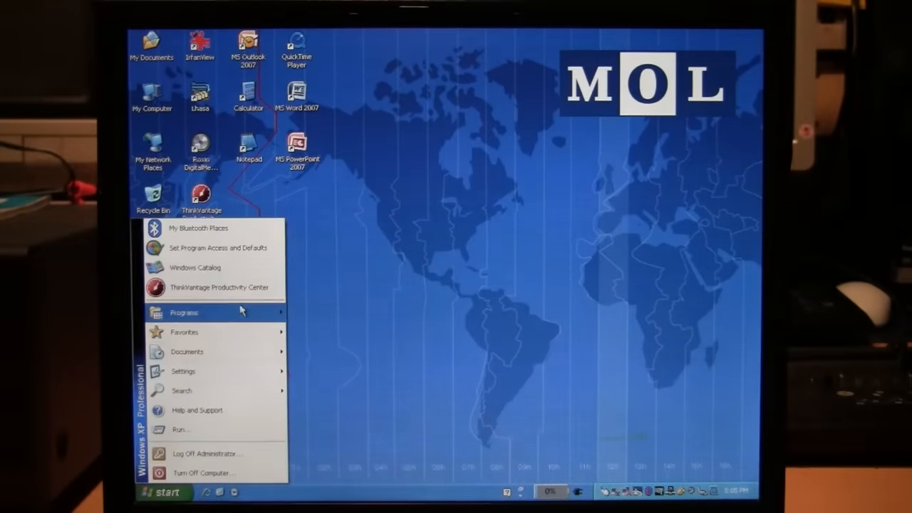
pyautogui.click(340, 273)
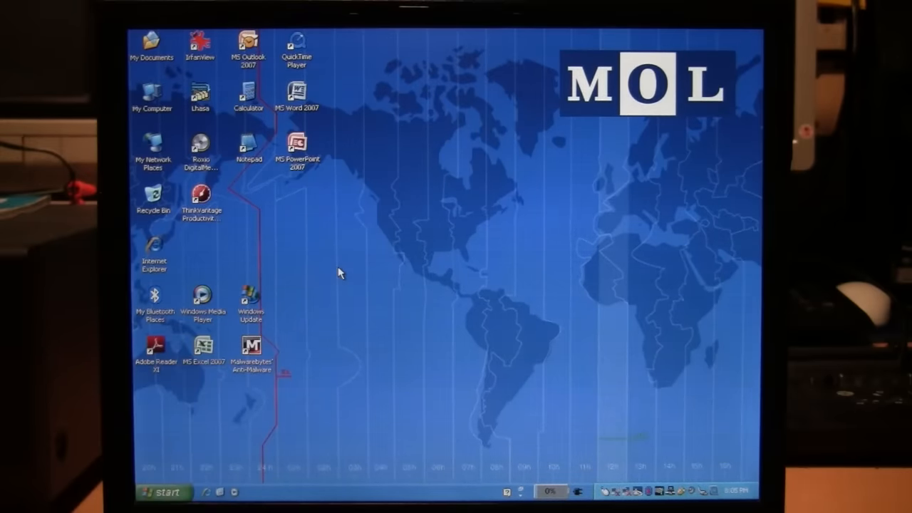
pyautogui.doubleClick(151, 41)
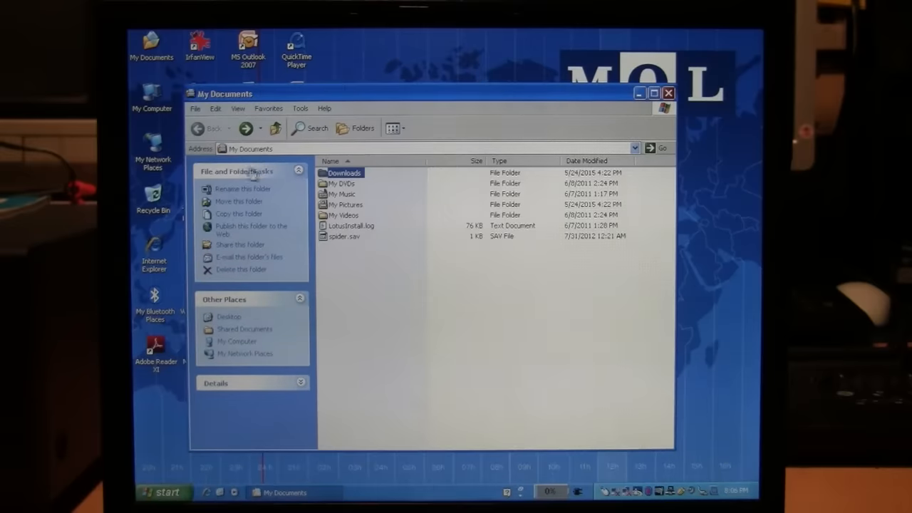
pyautogui.doubleClick(343, 194)
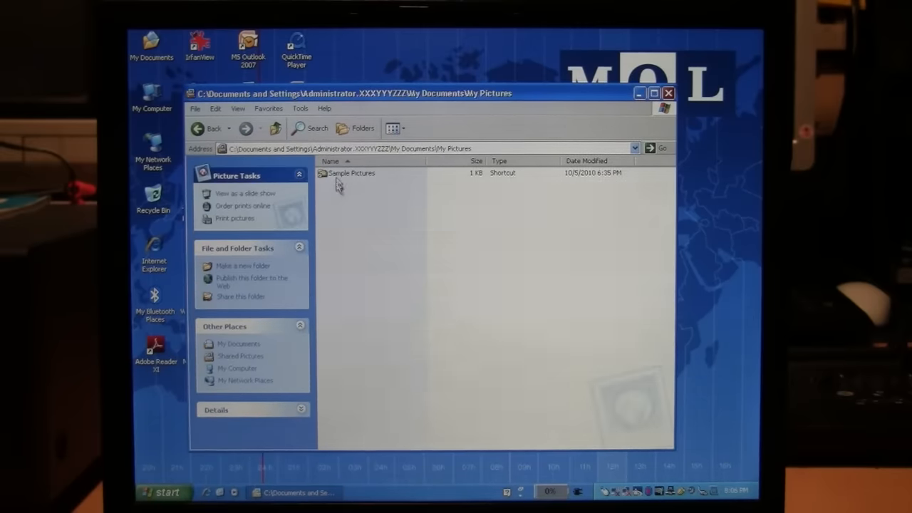
pyautogui.click(207, 128)
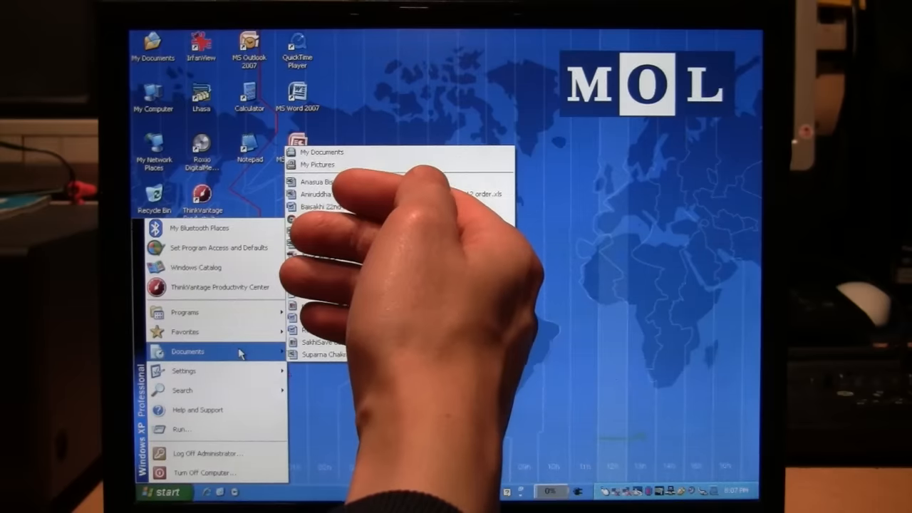
# Look through Start > Programs, then play Symphony No. 9 (Scherzo) in Windows Media Player.
pyautogui.click(184, 312)
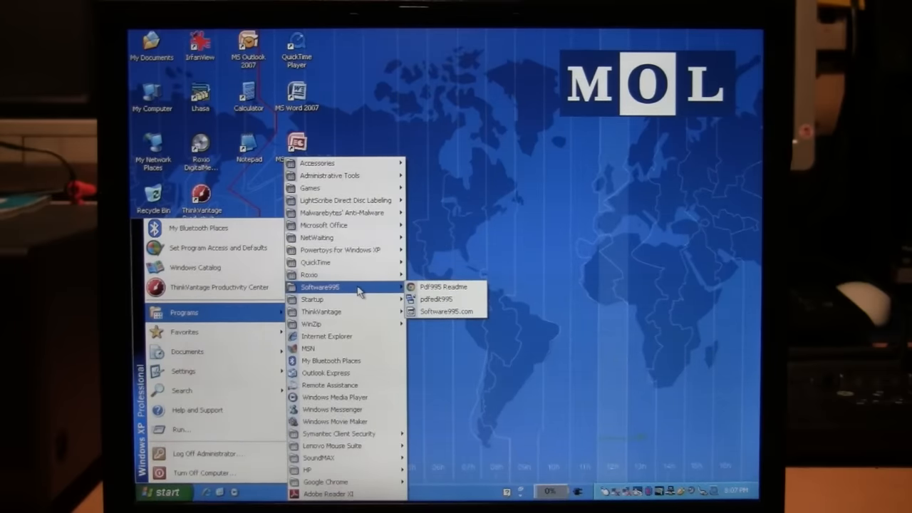
pyautogui.click(436, 299)
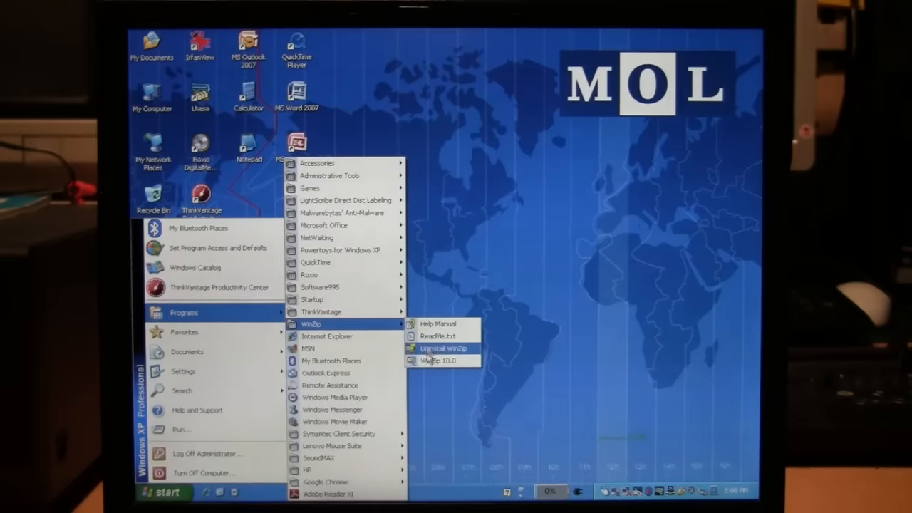
pyautogui.click(440, 361)
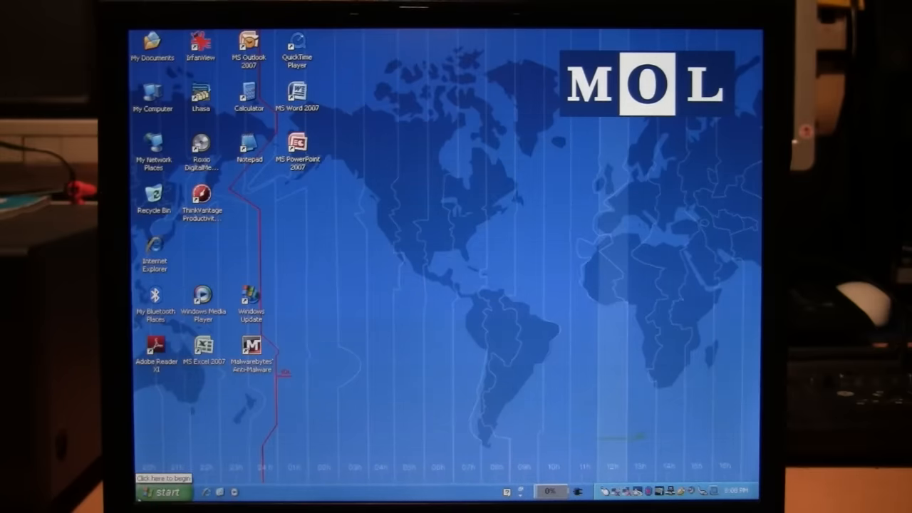
pyautogui.doubleClick(202, 296)
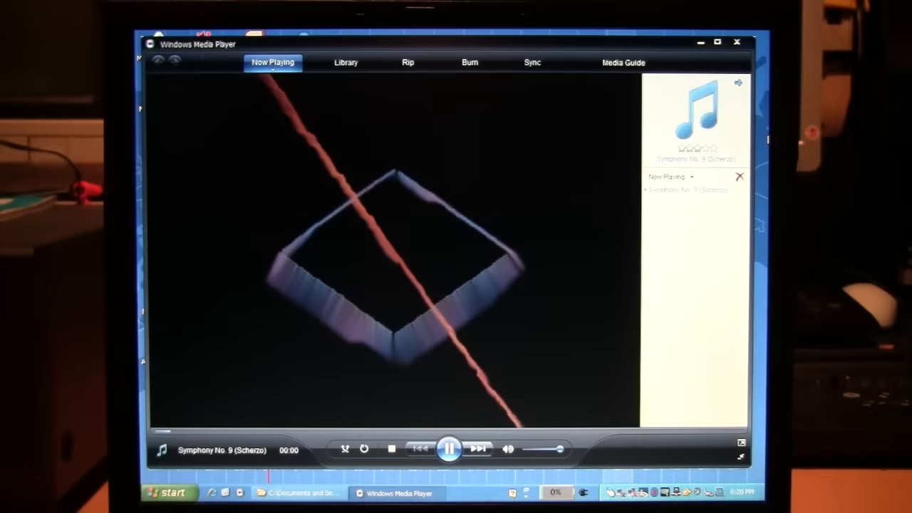